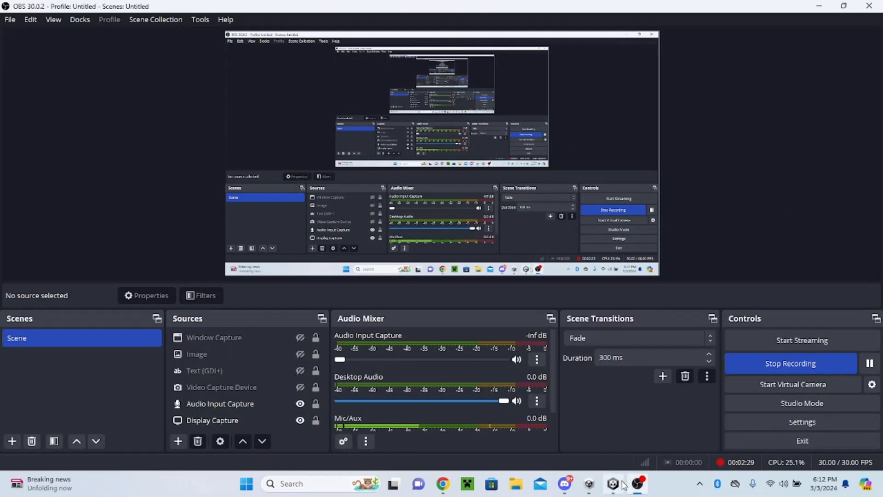
pyautogui.moveTo(614, 484)
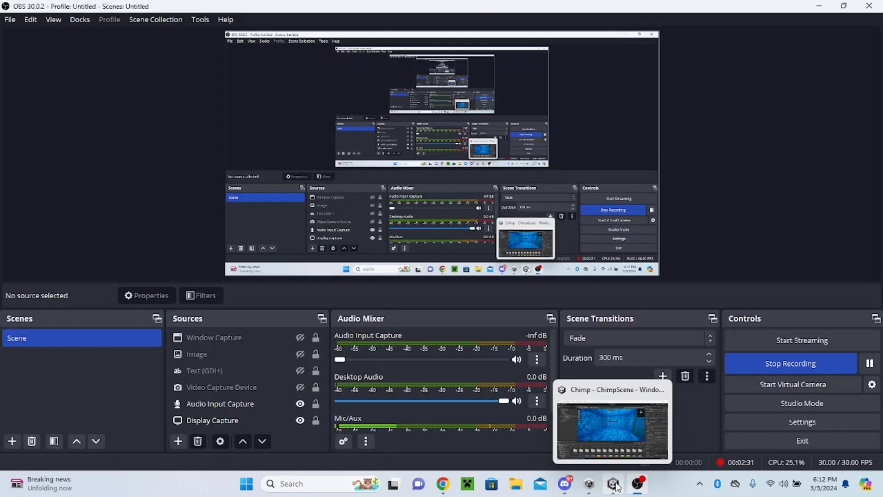
# Open the Player prefab from Resources > PhotonVR in Unity.
pyautogui.click(613, 483)
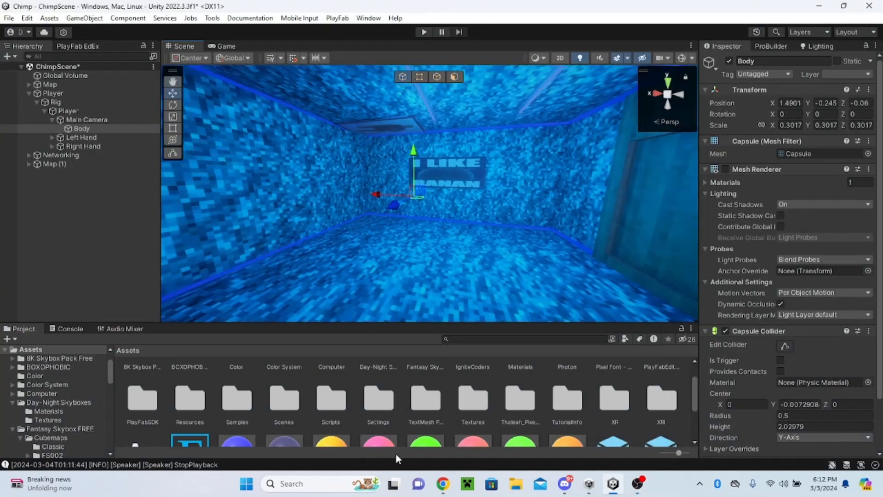
pyautogui.doubleClick(189, 397)
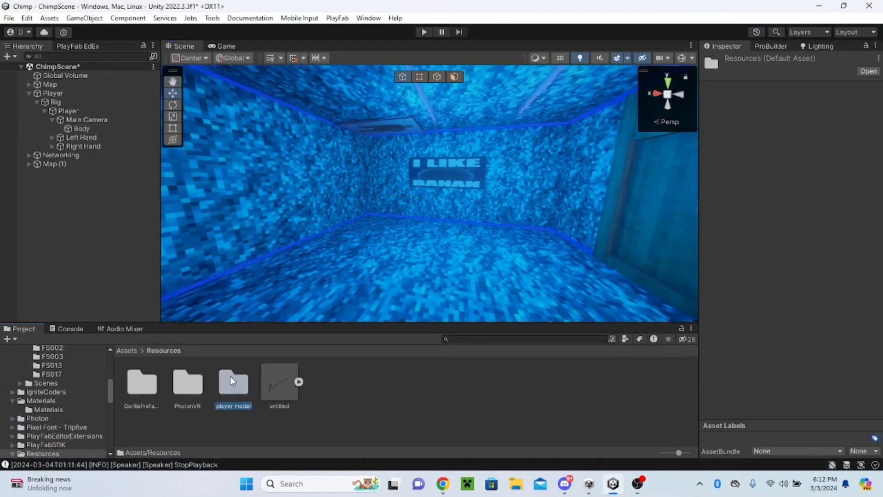
pyautogui.doubleClick(187, 381)
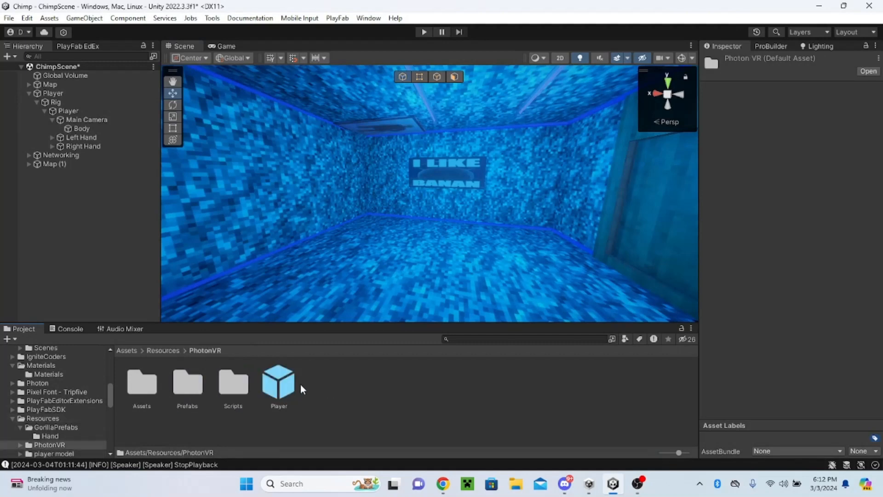
pyautogui.doubleClick(279, 375)
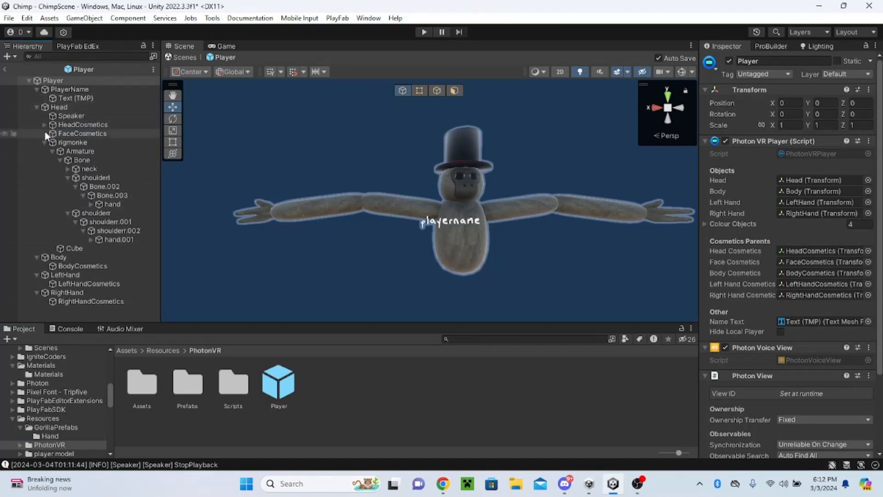
# Select the Head object and collapse the rigmonke children in the Hierarchy.
pyautogui.click(58, 106)
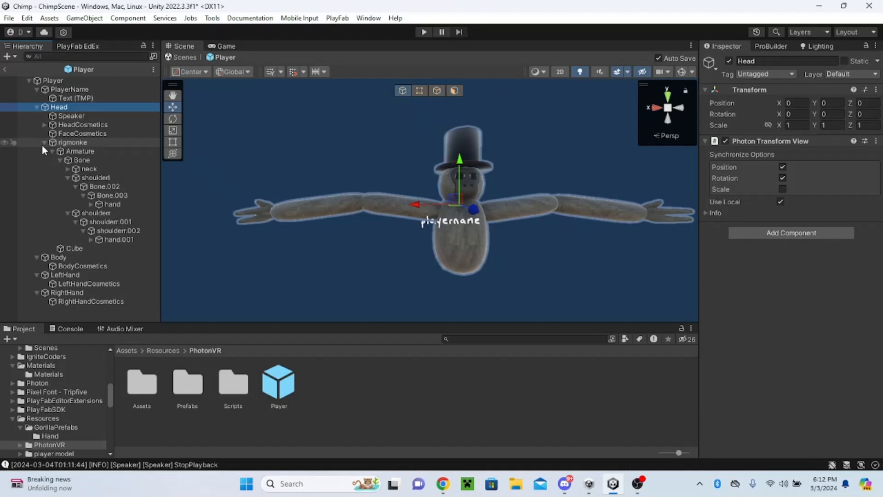
pyautogui.click(44, 142)
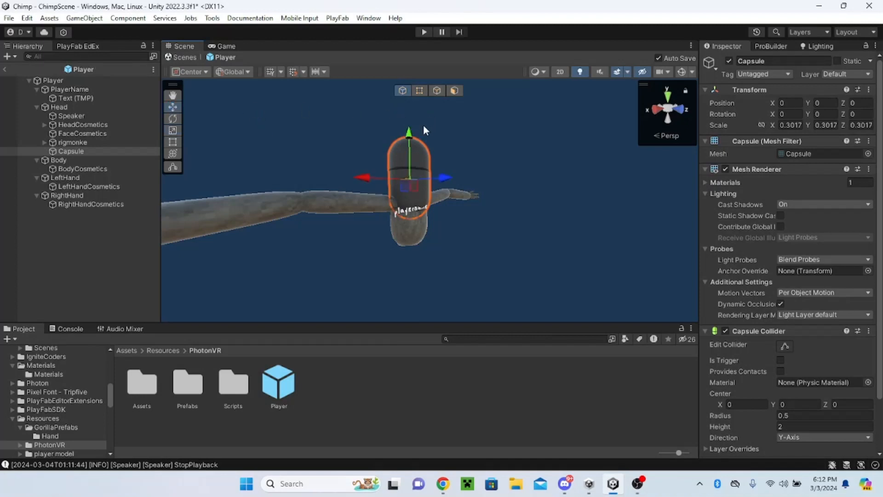
# Drag the capsule down along Y into the player's body.
pyautogui.moveTo(408, 131); pyautogui.dragTo(412, 164)
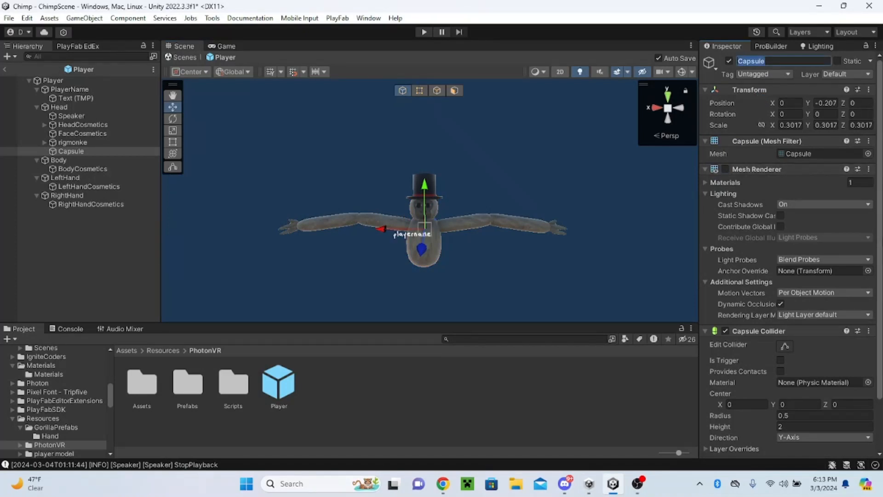
# Name the capsule 'Calloider' and orbit the Scene view to inspect it.
pyautogui.write('Calloider')
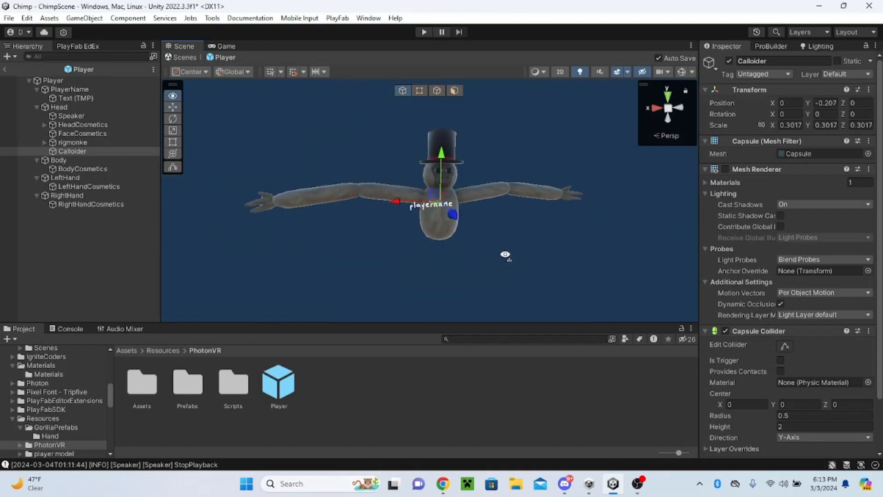
pyautogui.moveTo(505, 254); pyautogui.dragTo(519, 385)
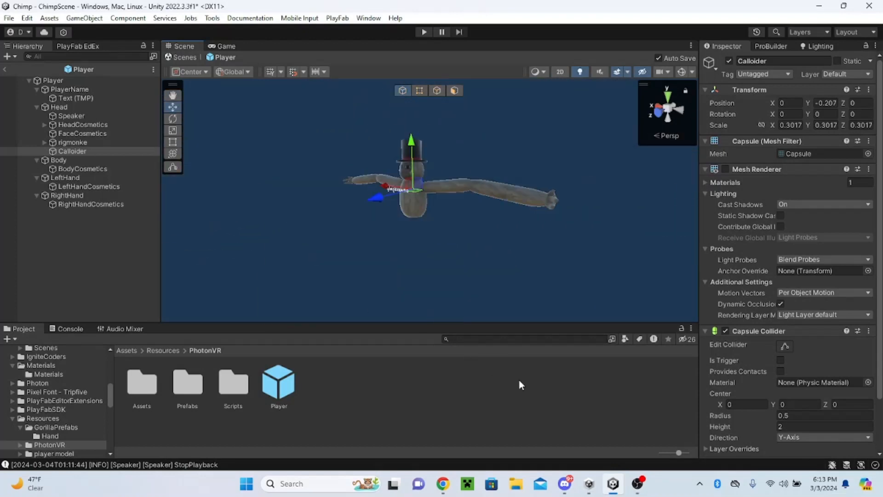